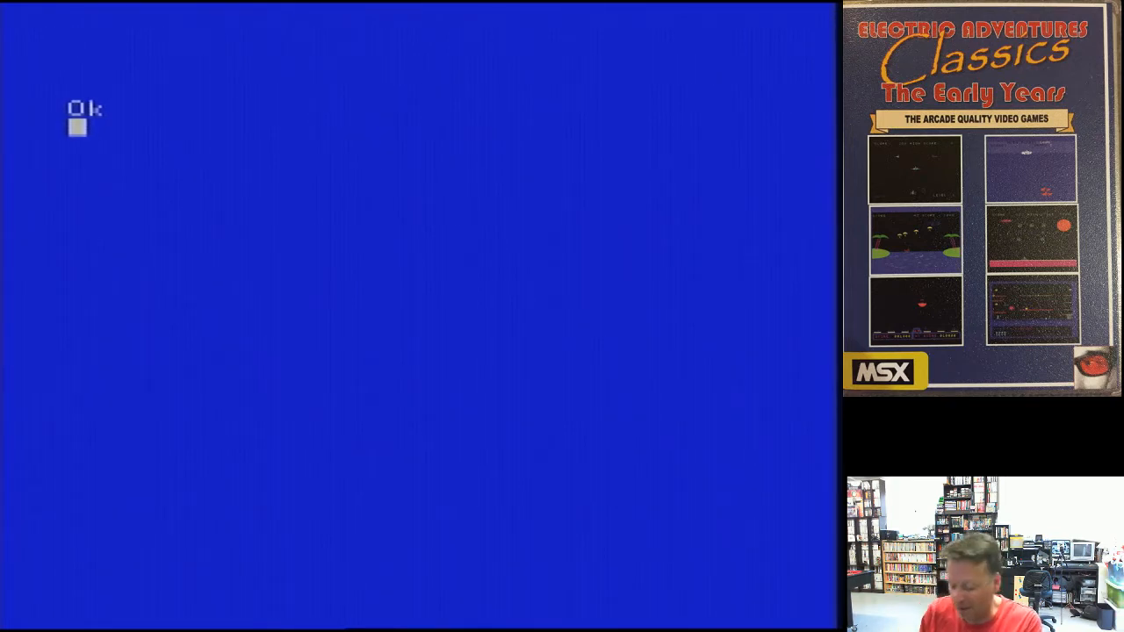
- Run FILES to list the disk's BASIC programs, including MENU, LUNARLAN and BREAKOUT
text(fil)
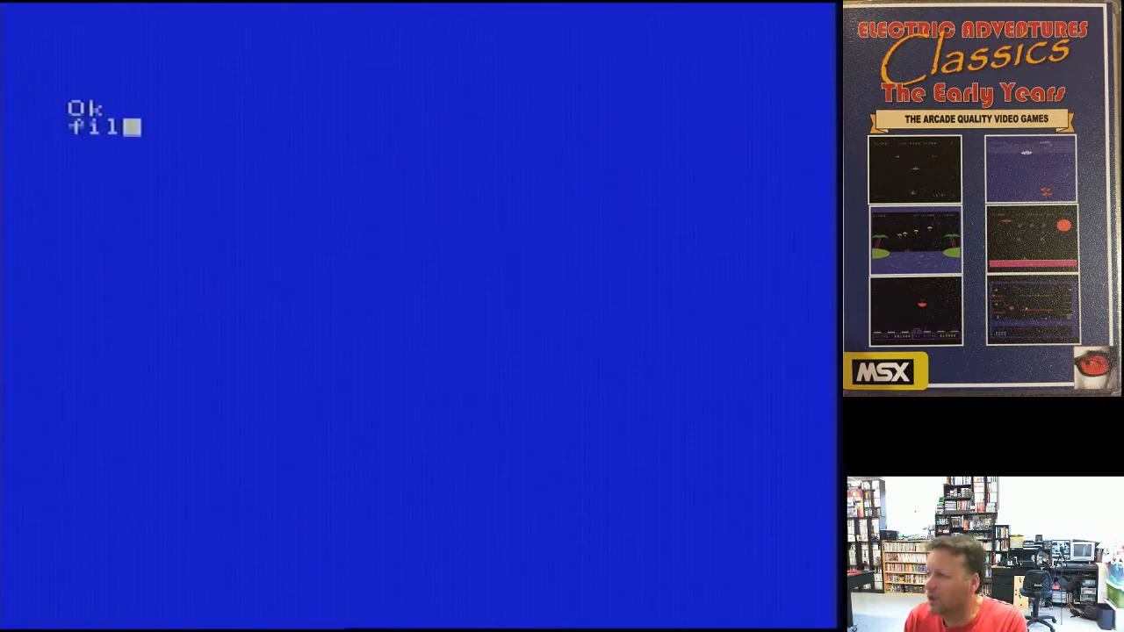
text(es)
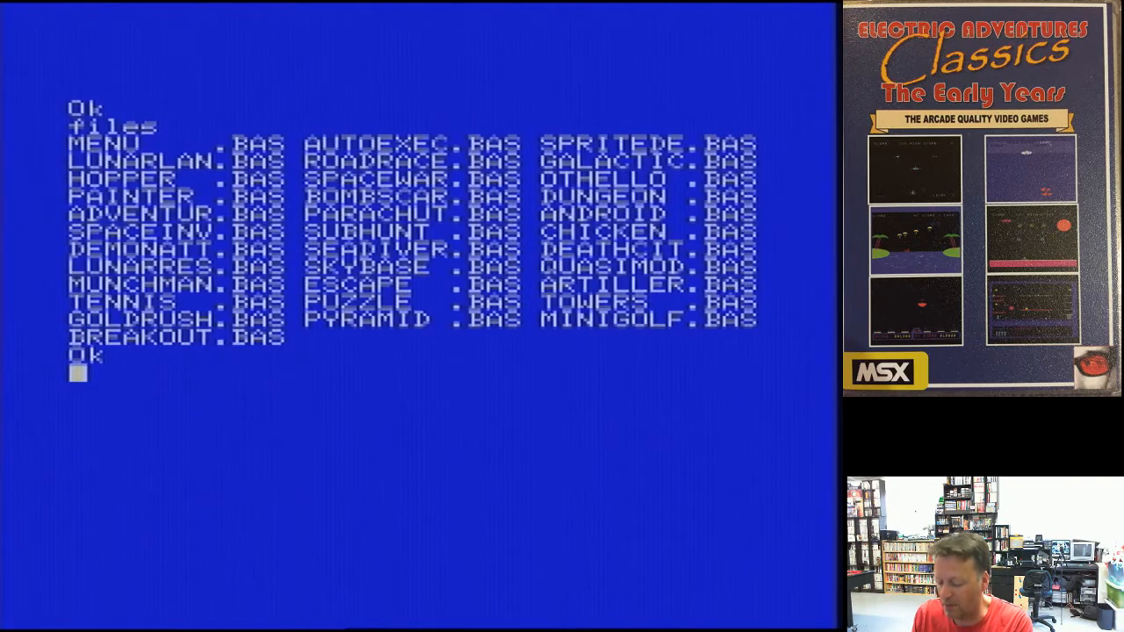
- Enter LOAD"lunarlun.bas at the prompt, correcting the filename, without executing it
text(load)
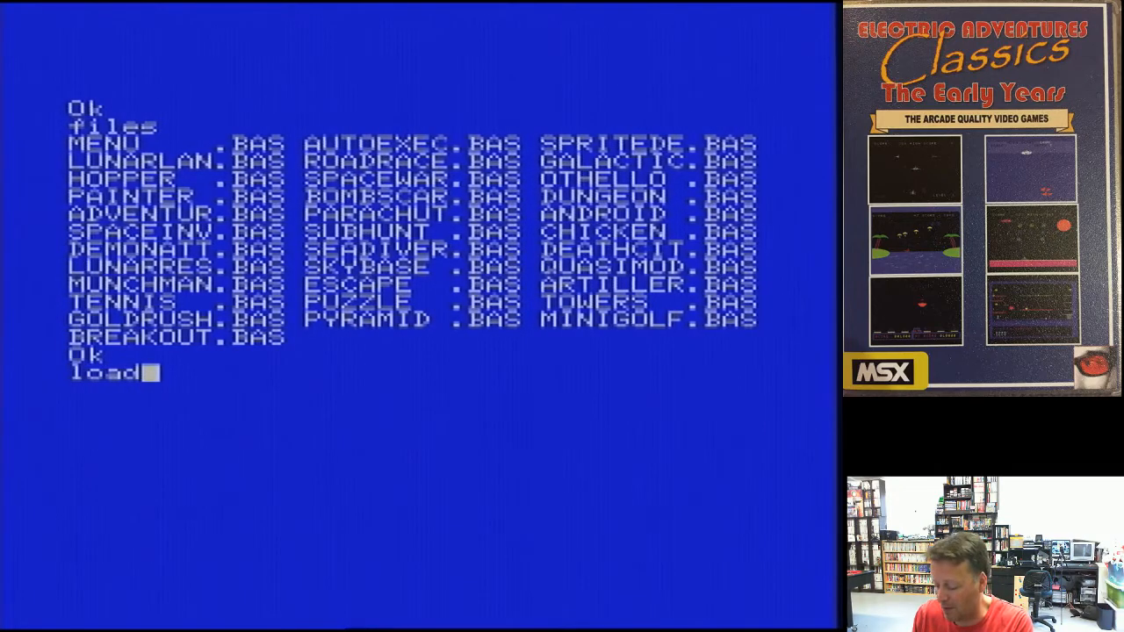
text("lunarl)
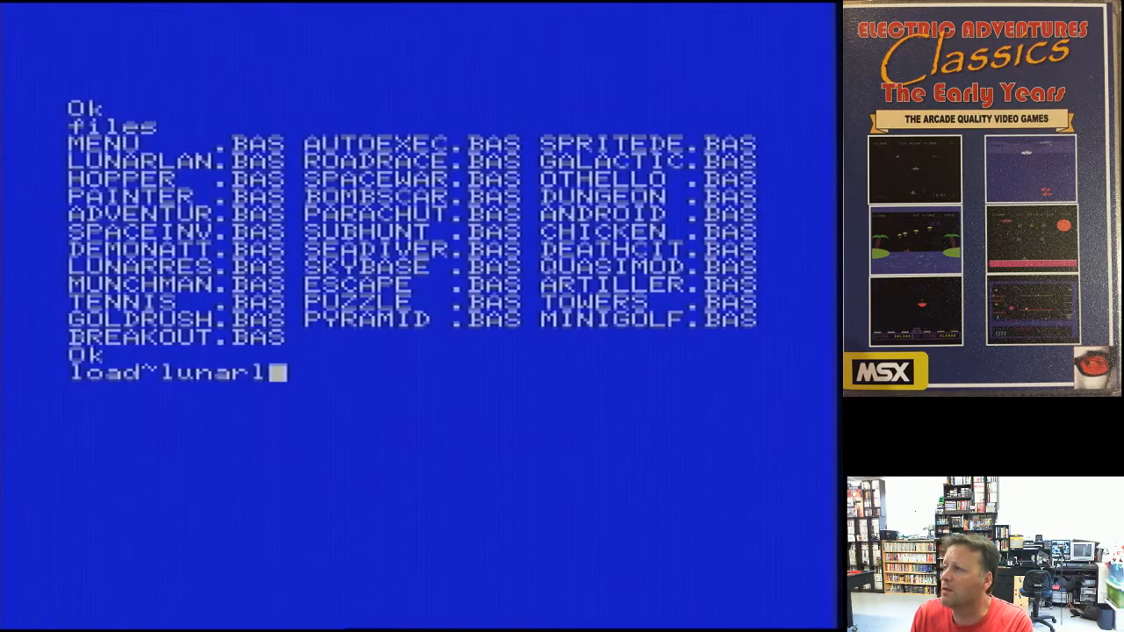
text(un)
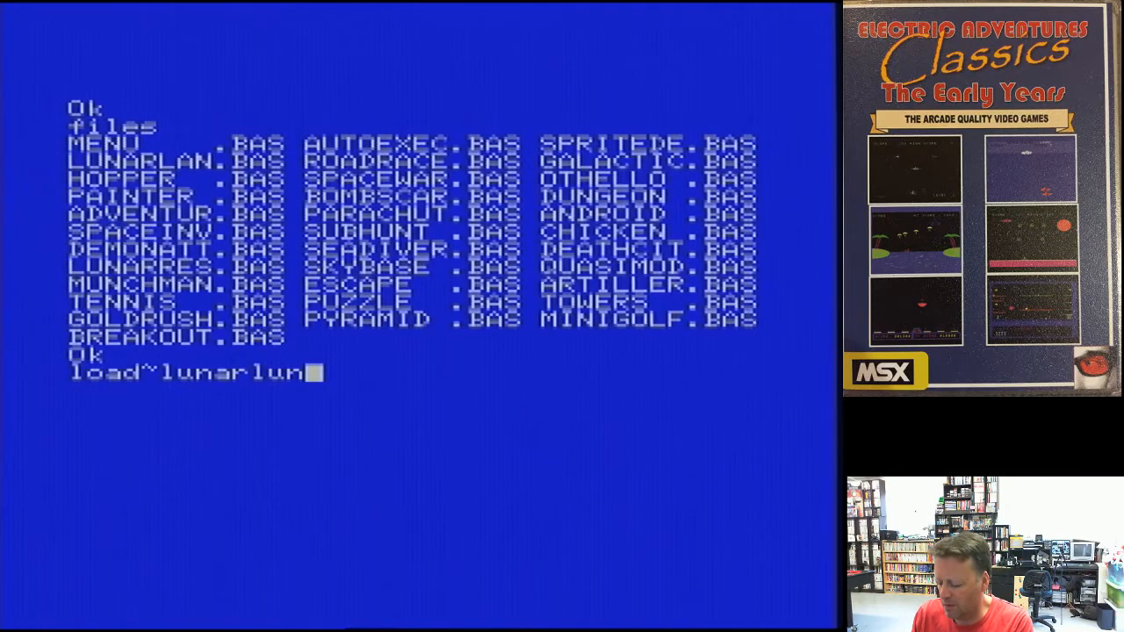
text(.bas)
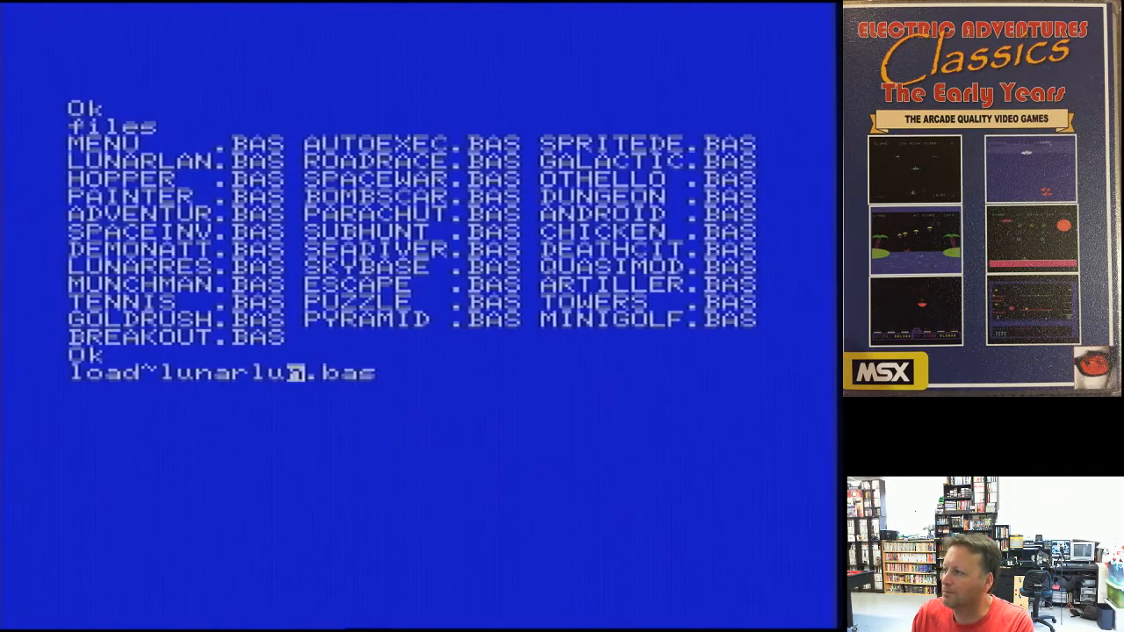
text(n)
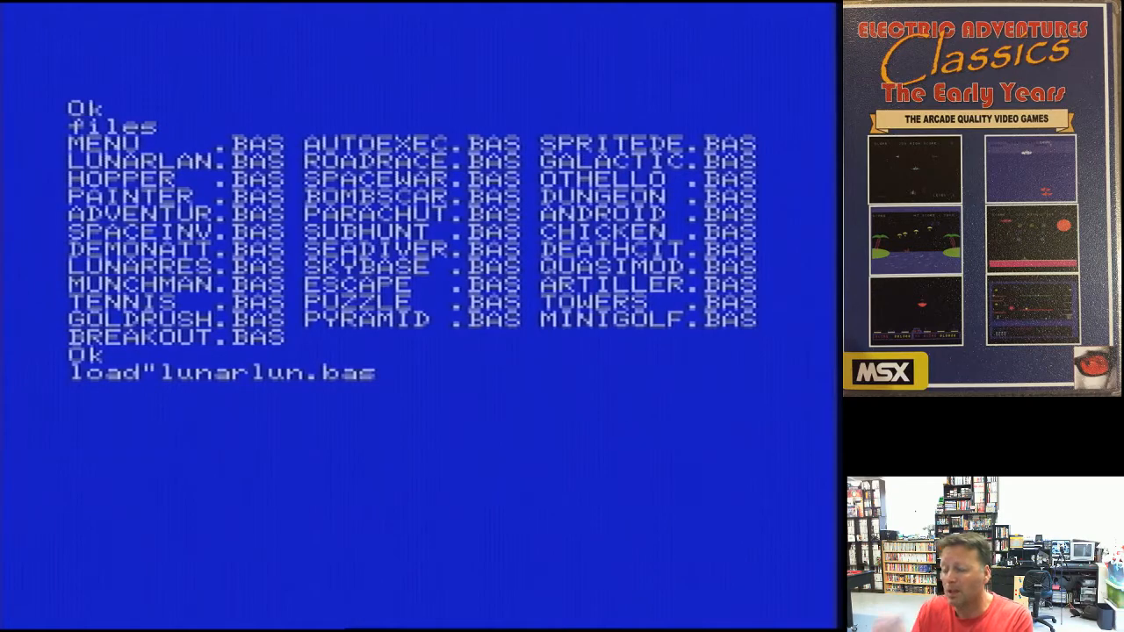
- Execute the LOAD command to bring Lunar Lander into memory
key(enter)
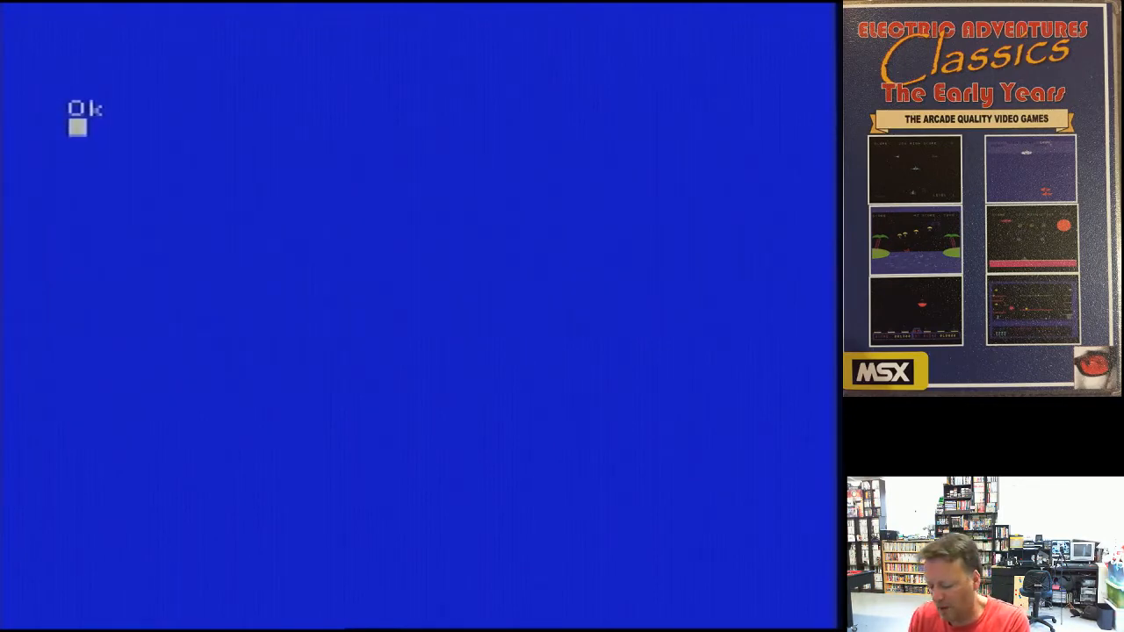
- Print the full Lunar Lander listing with LIST, ending on DATA lines 710–760
text(list)
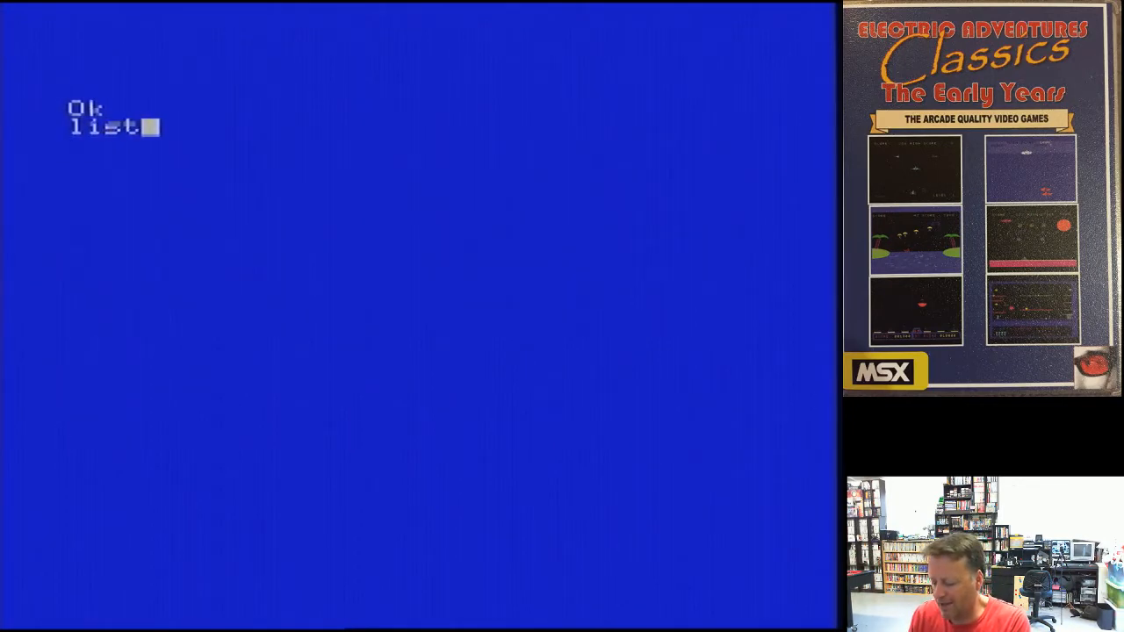
key(Return)
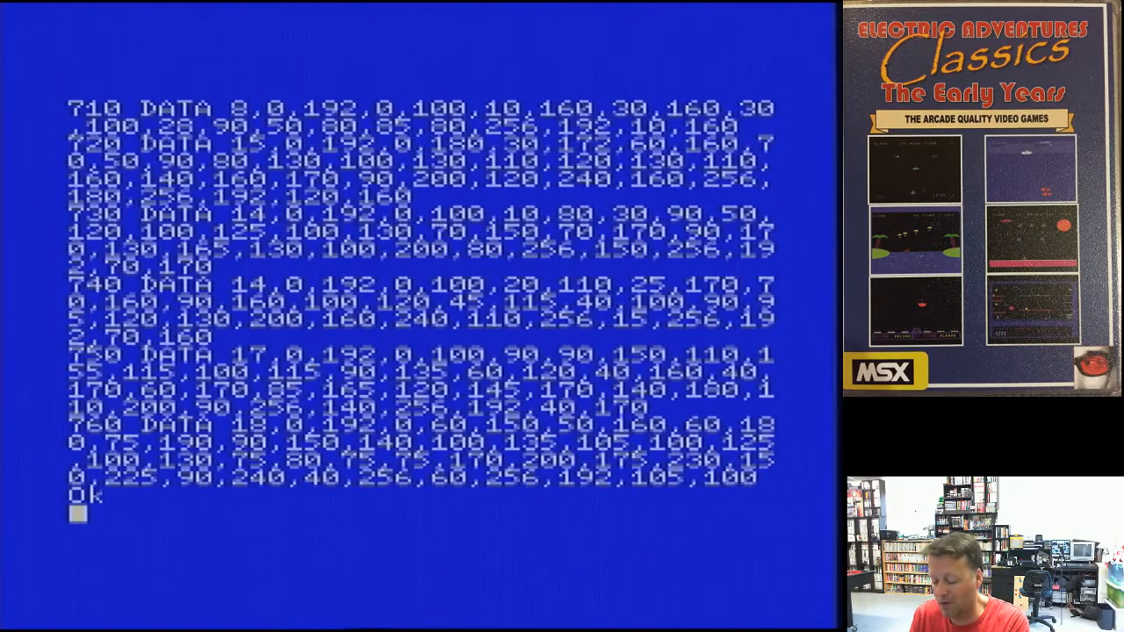
- Start Lunar Lander with RUN, reaching the title screen and skill-level prompt
text(run)
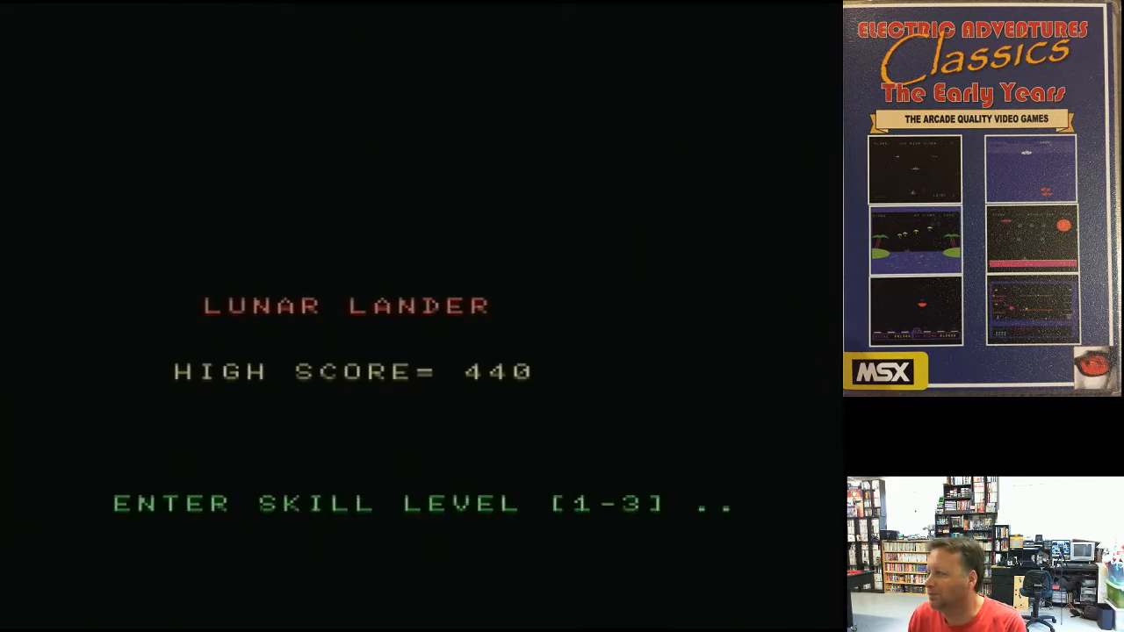
text(1)
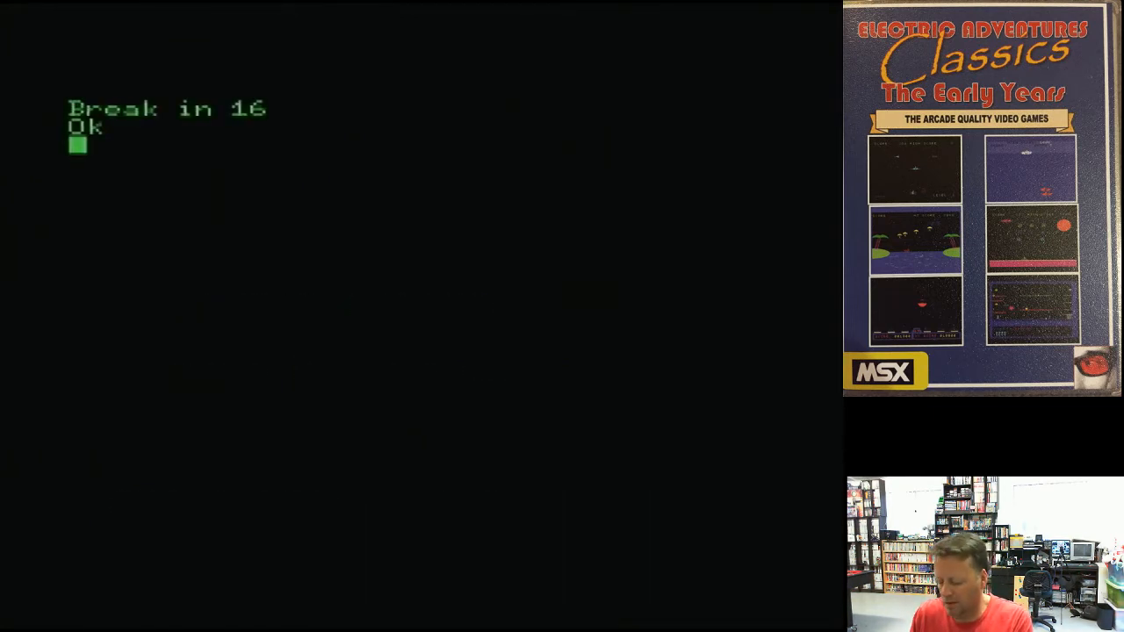
- Reset colours to 15,4,4, list the disk files, and load LUNARLAN.BAS
text(color 15,4,4)
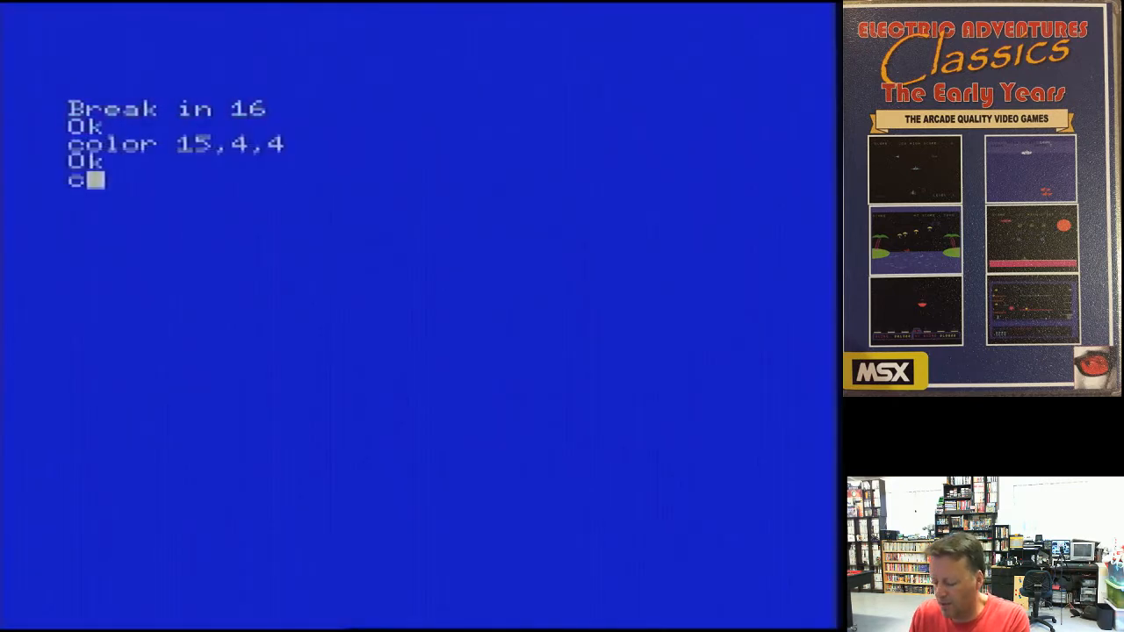
text(files)
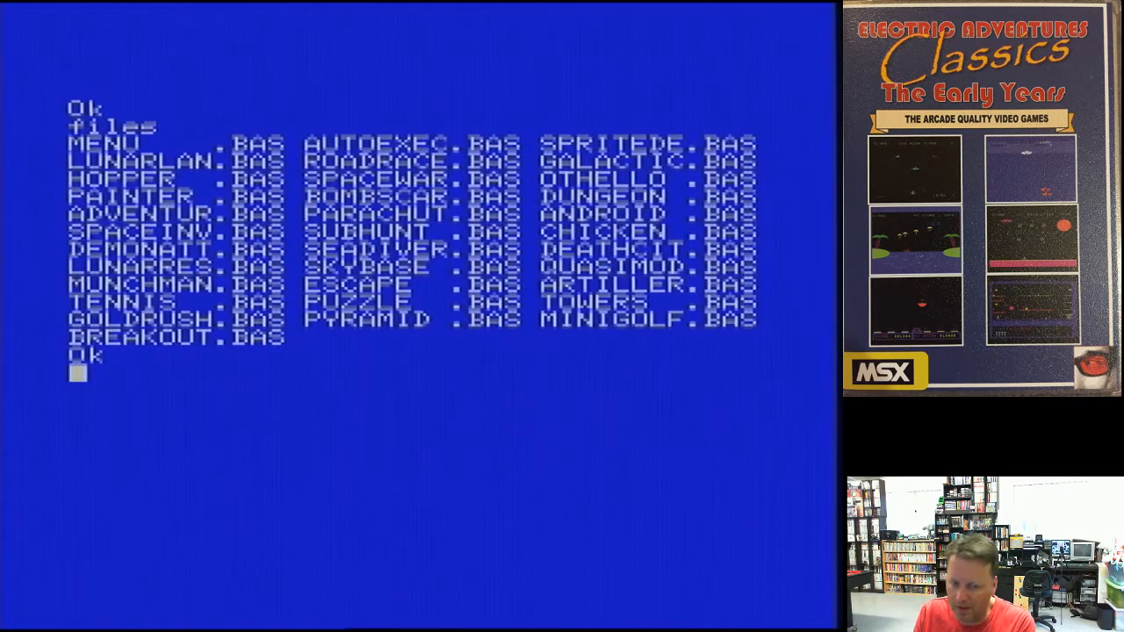
text(load)
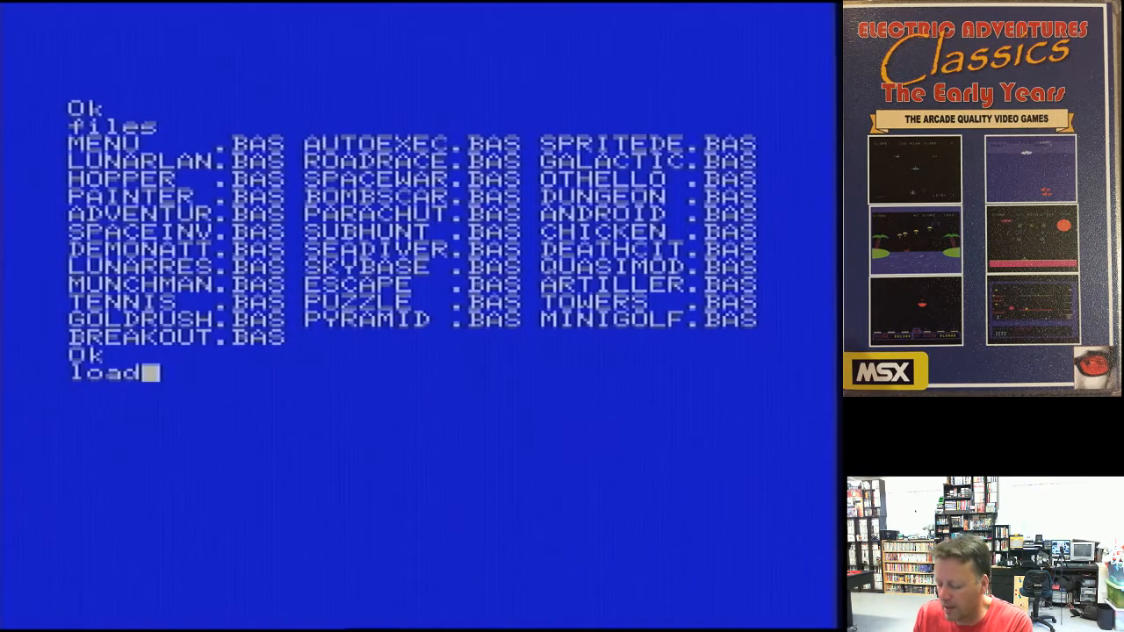
text(")
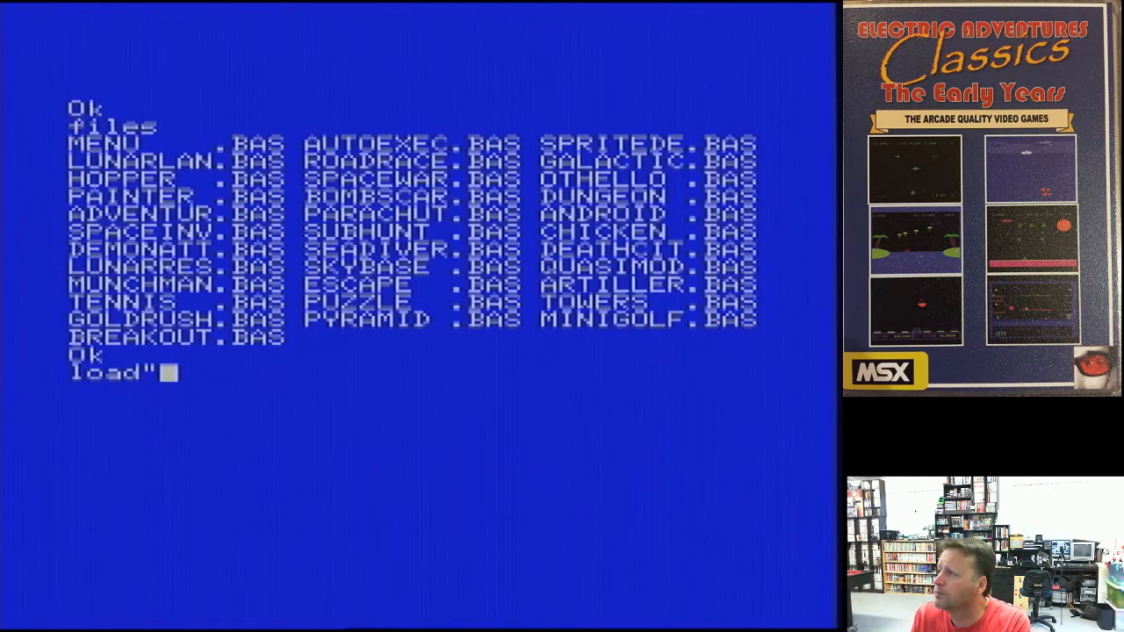
text(lun)
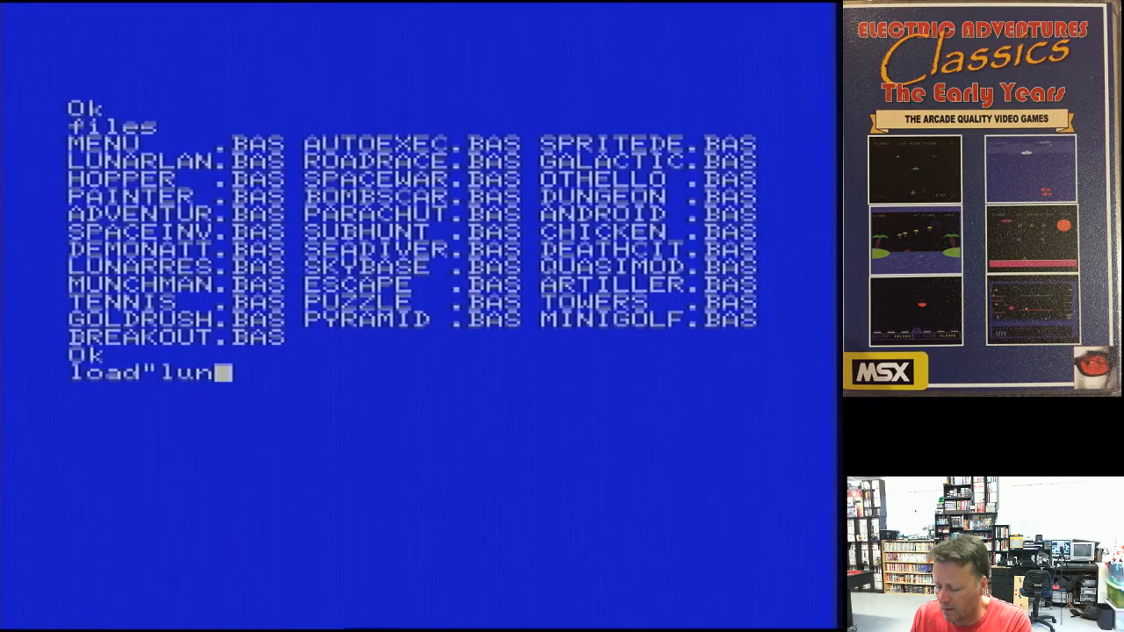
text(arlan)
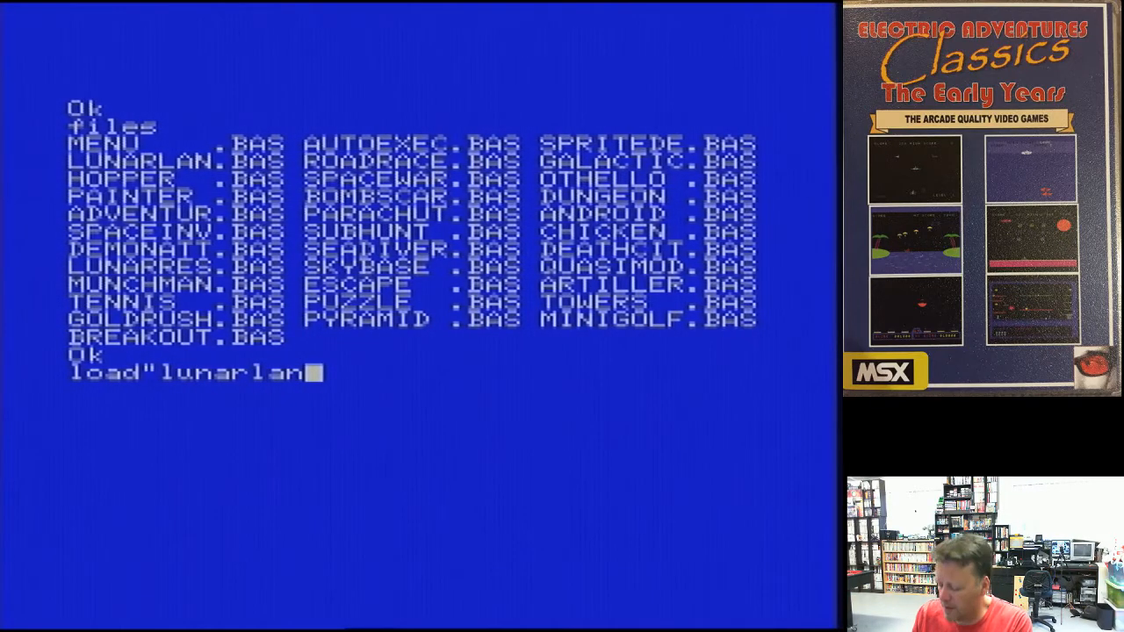
text(.bas)
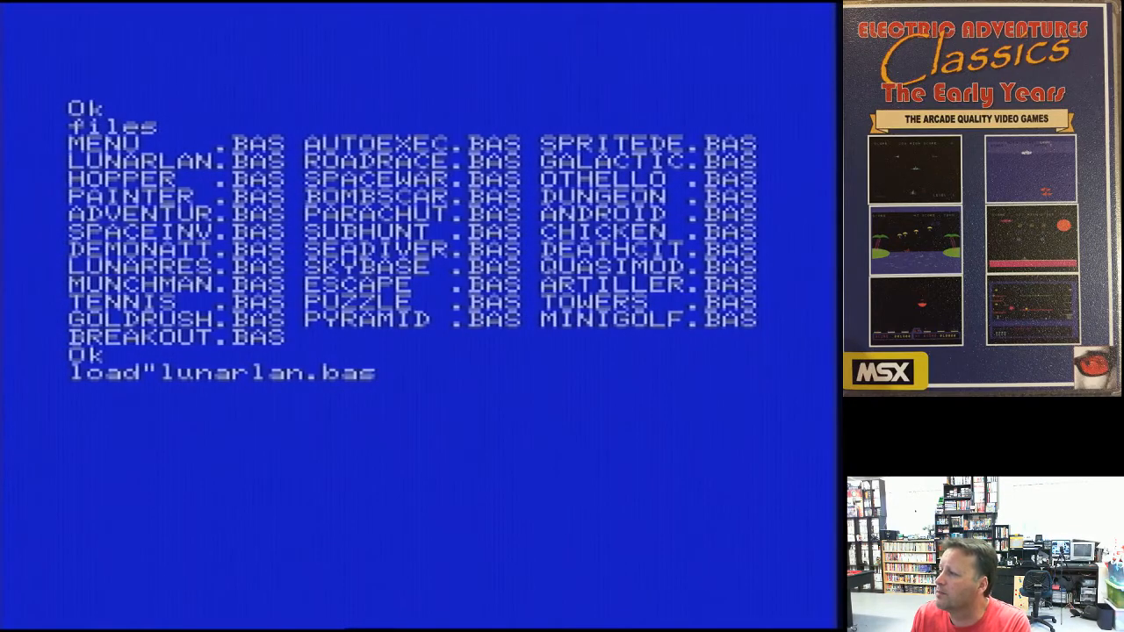
text(c)
text(list)
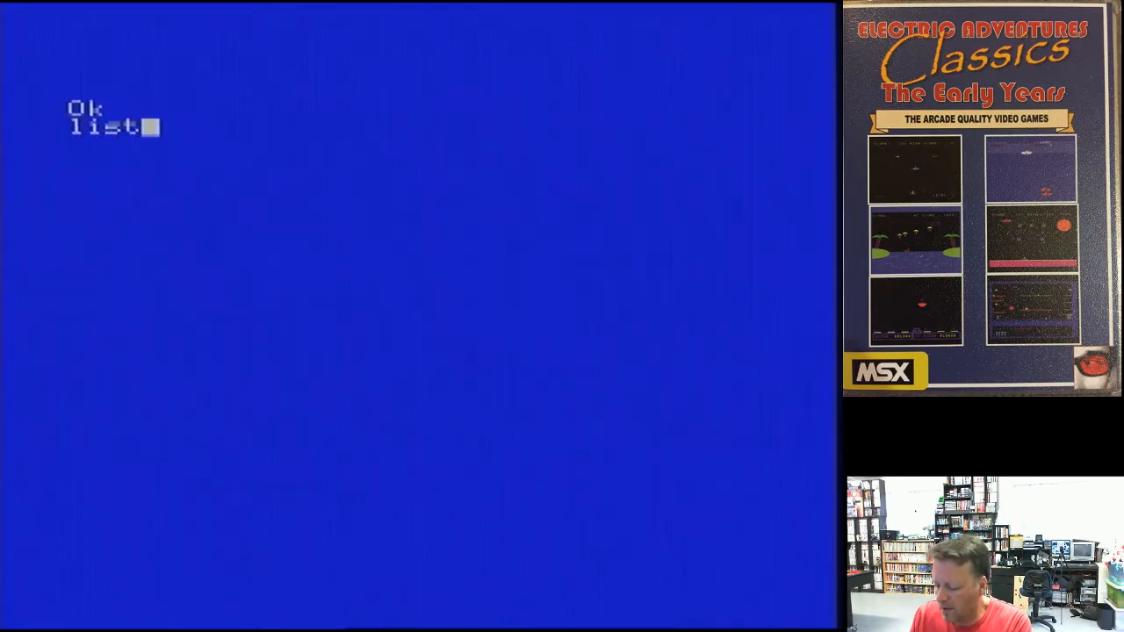
- List the program from its first line through line 100 with LIST -100
text(-100)
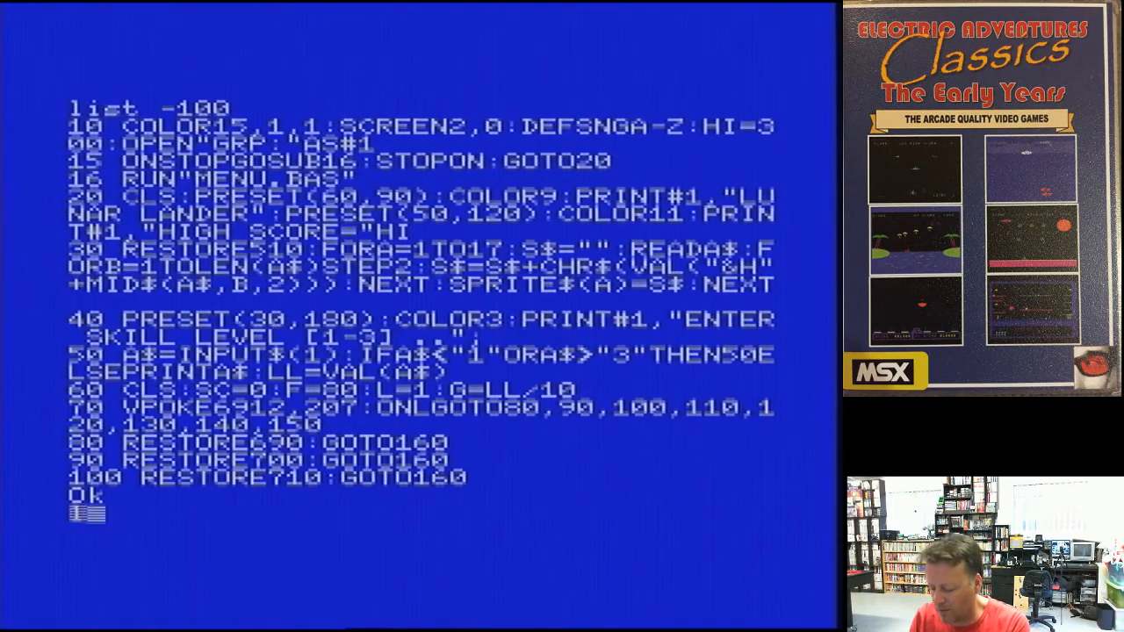
- List lines 160–200, the terrain drawing and joystick direction code
text(list 160-200)
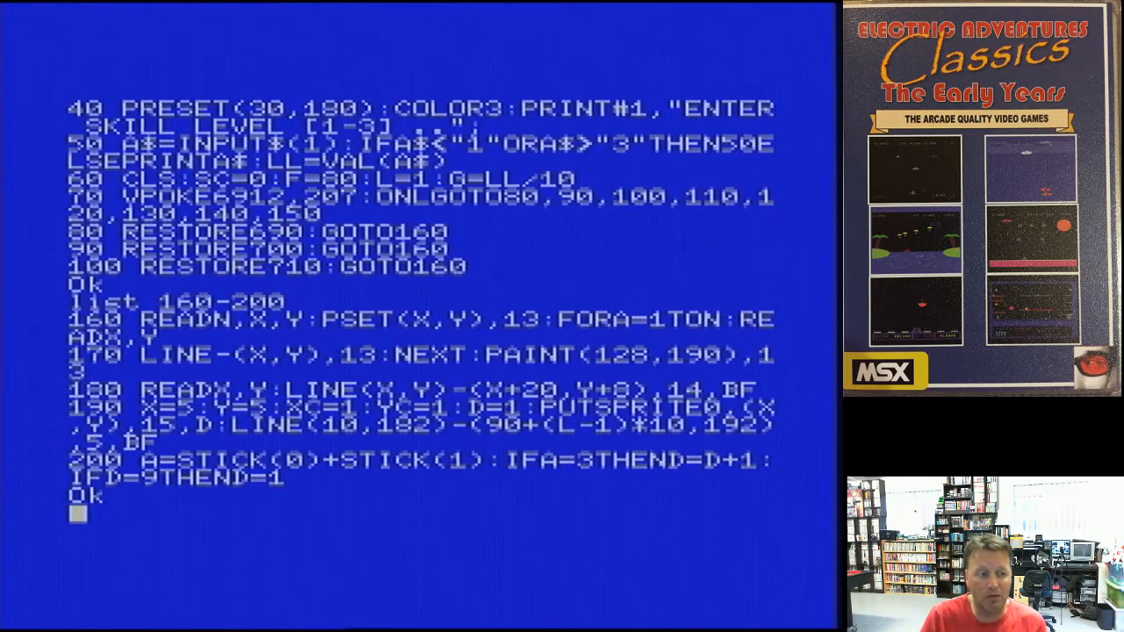
- List lines 210–250, the thrust control and sprite movement branches
text(list)
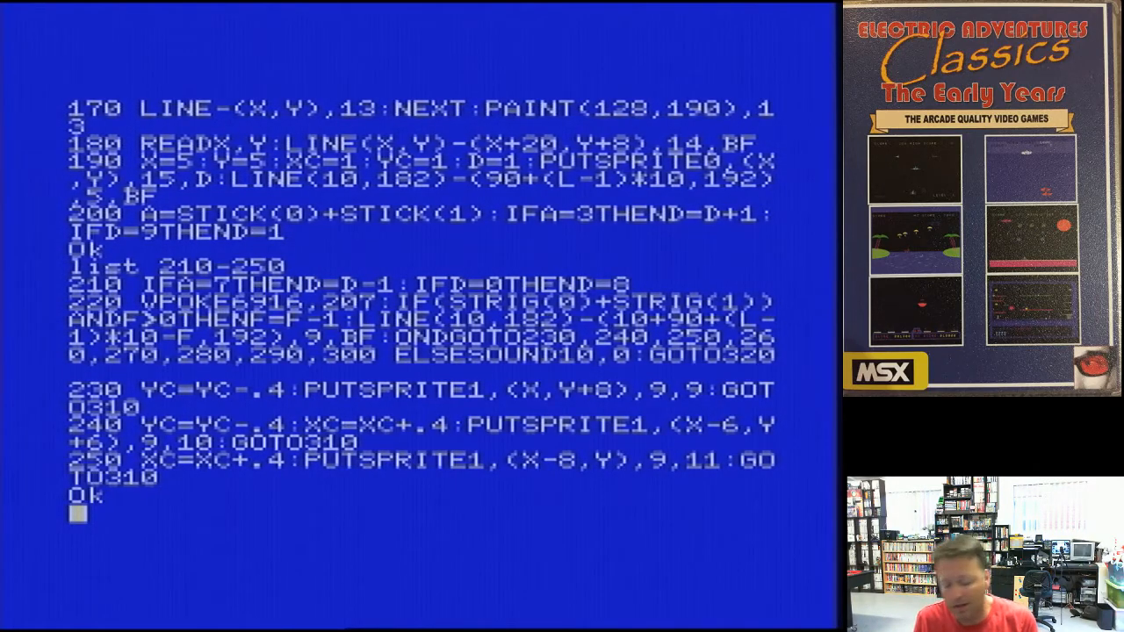
- Begin typing "list 310-3" to request the section starting at line 310
text(list)
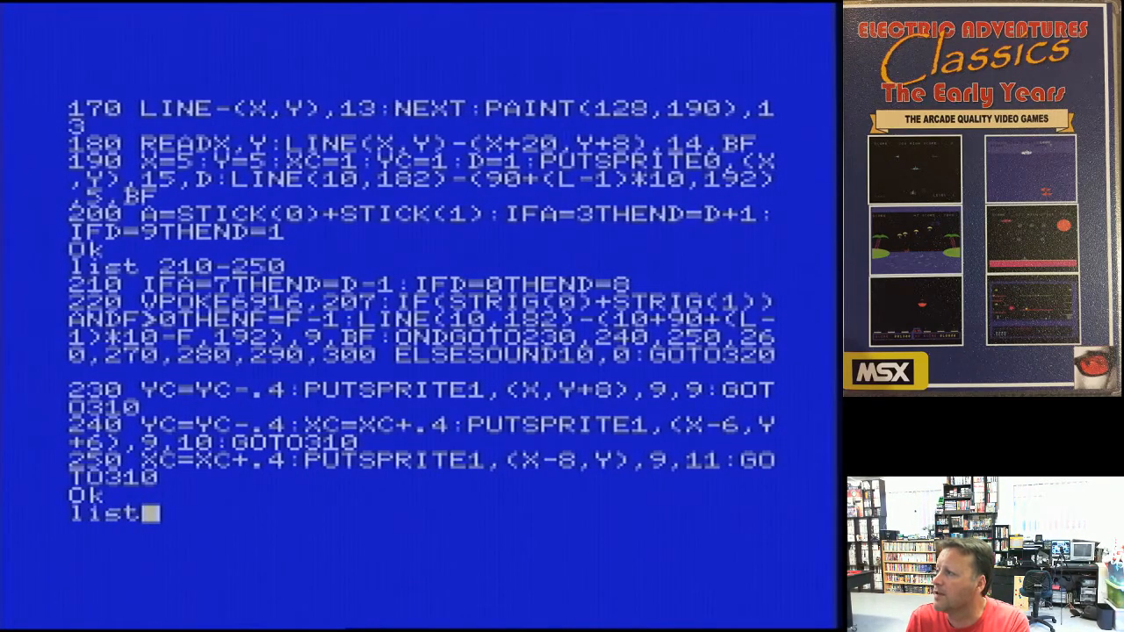
text(310)
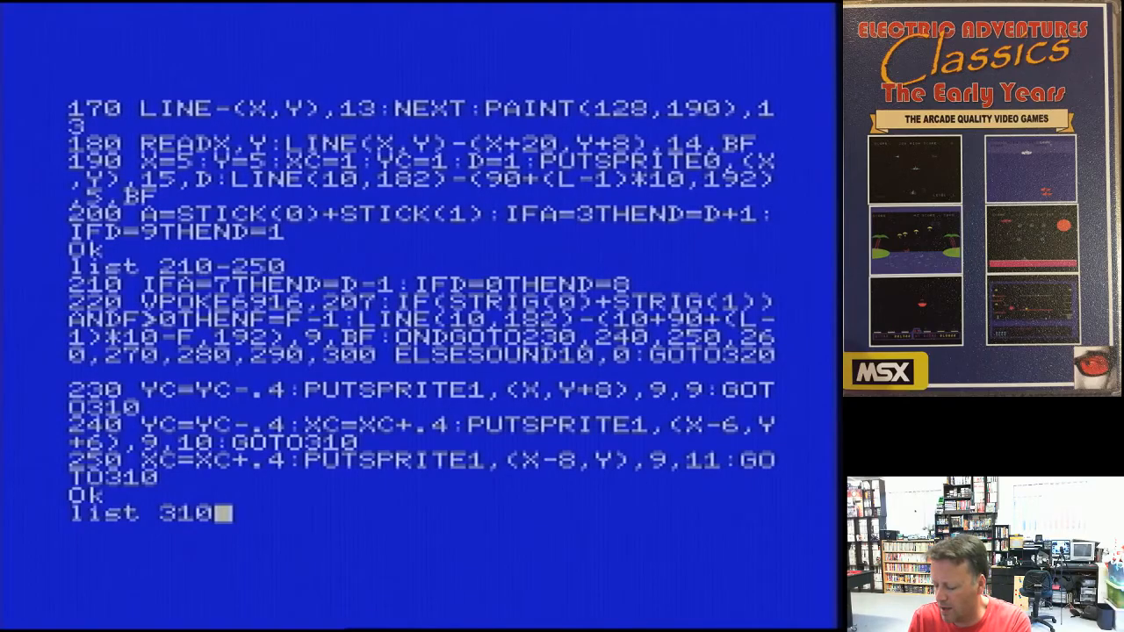
text(-3)
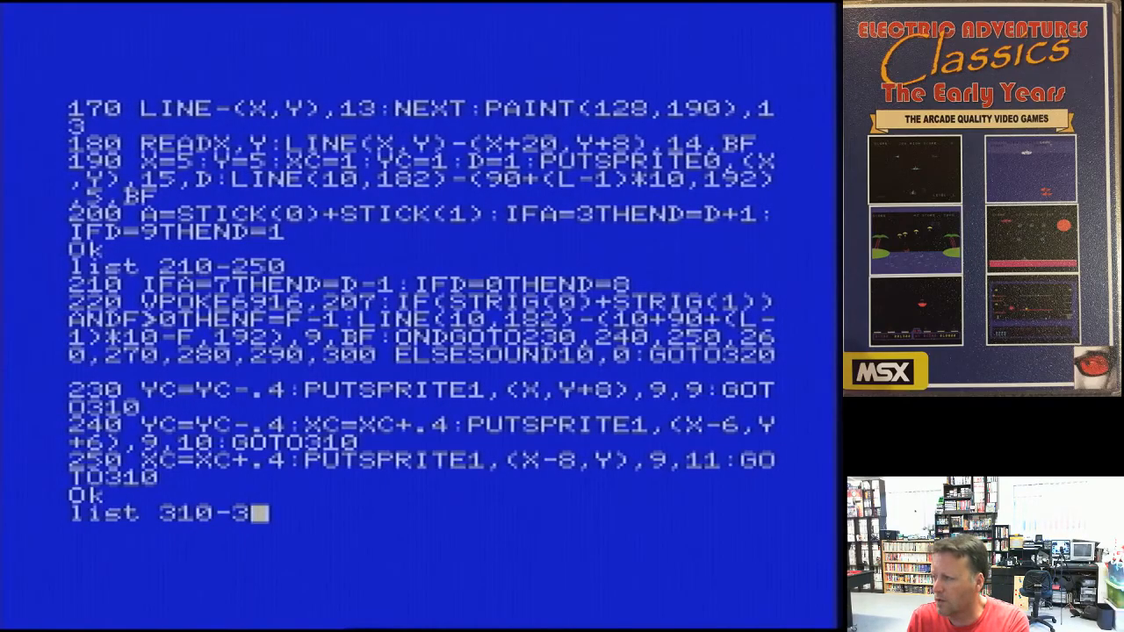